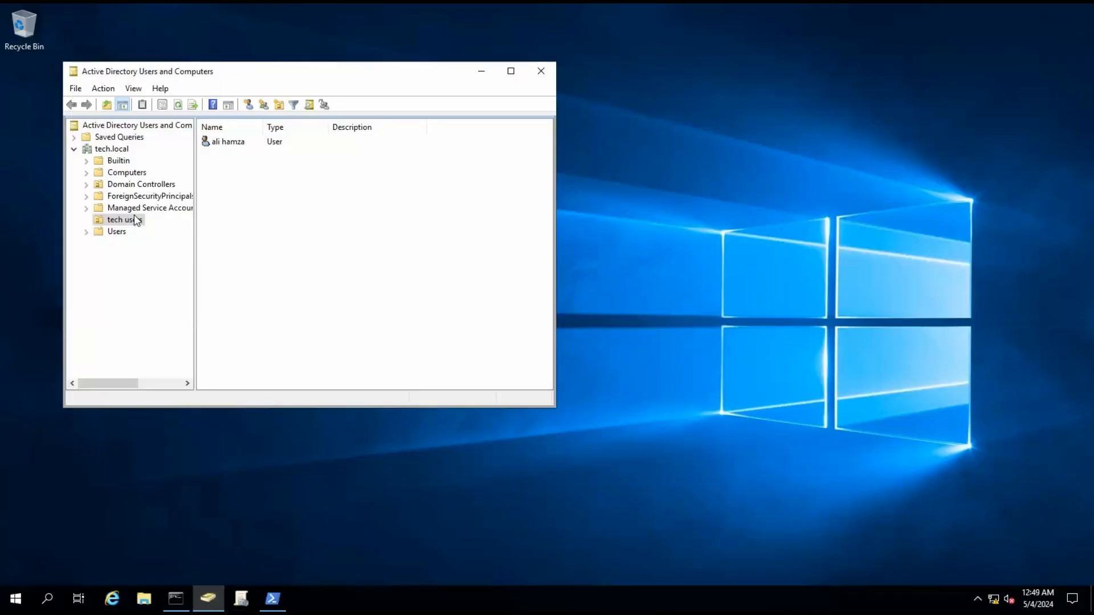
# Attempt to create user 'test' in tech users with a one-character password, hit the policy error, and cancel
pyautogui.rightClick(123, 218)
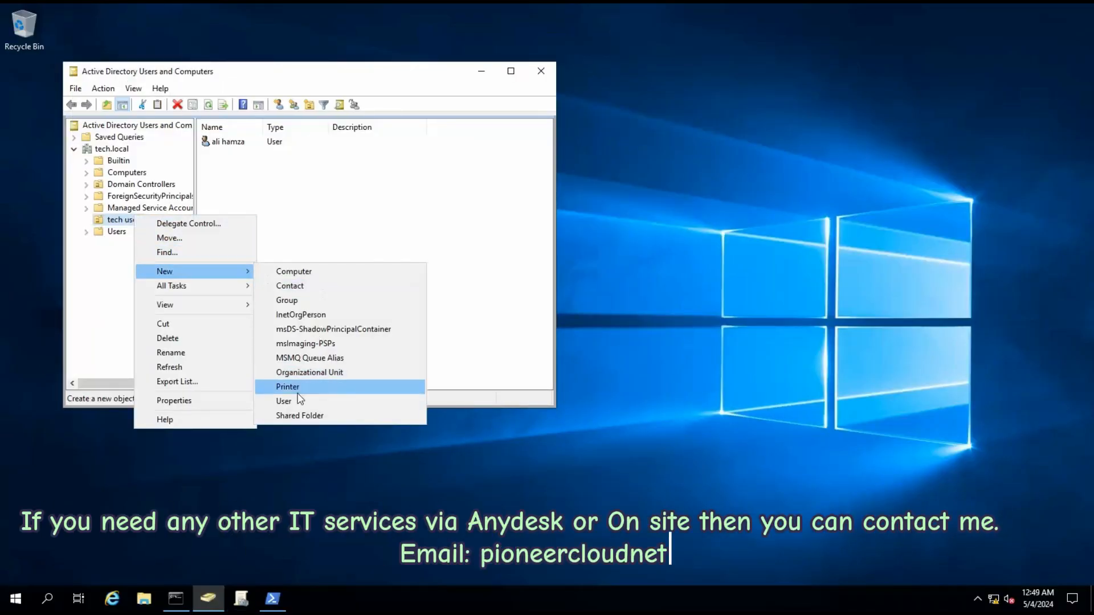
pyautogui.click(284, 401)
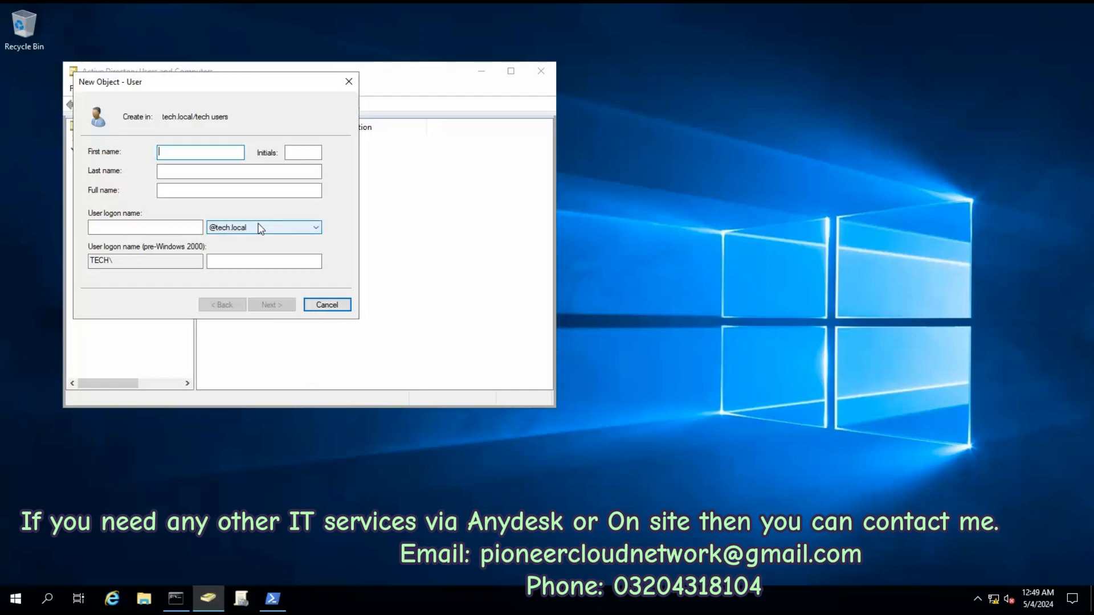
pyautogui.write('test')
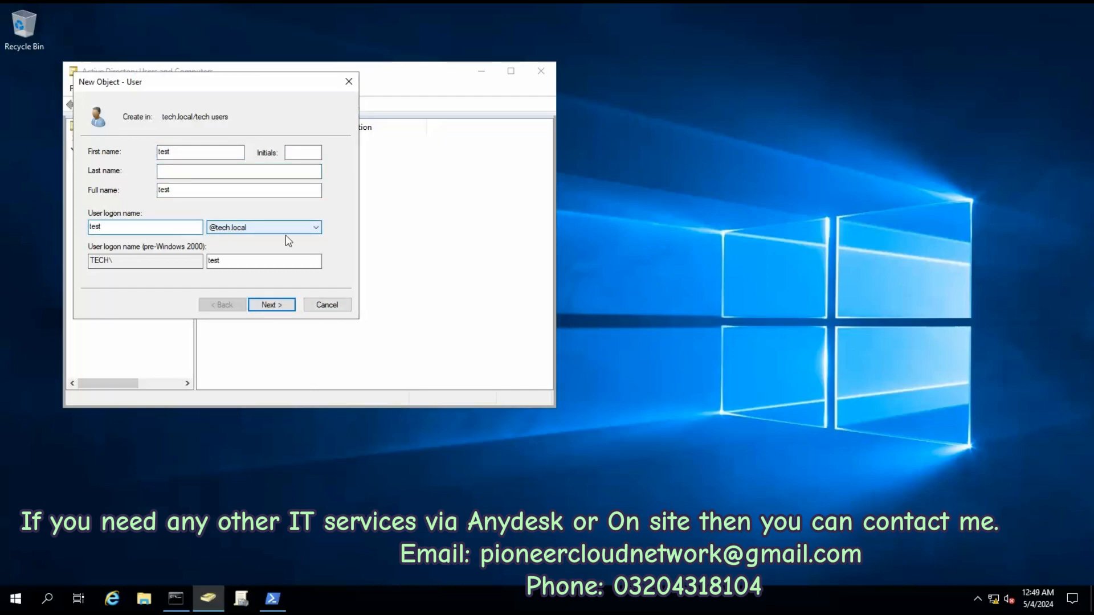
pyautogui.click(271, 305)
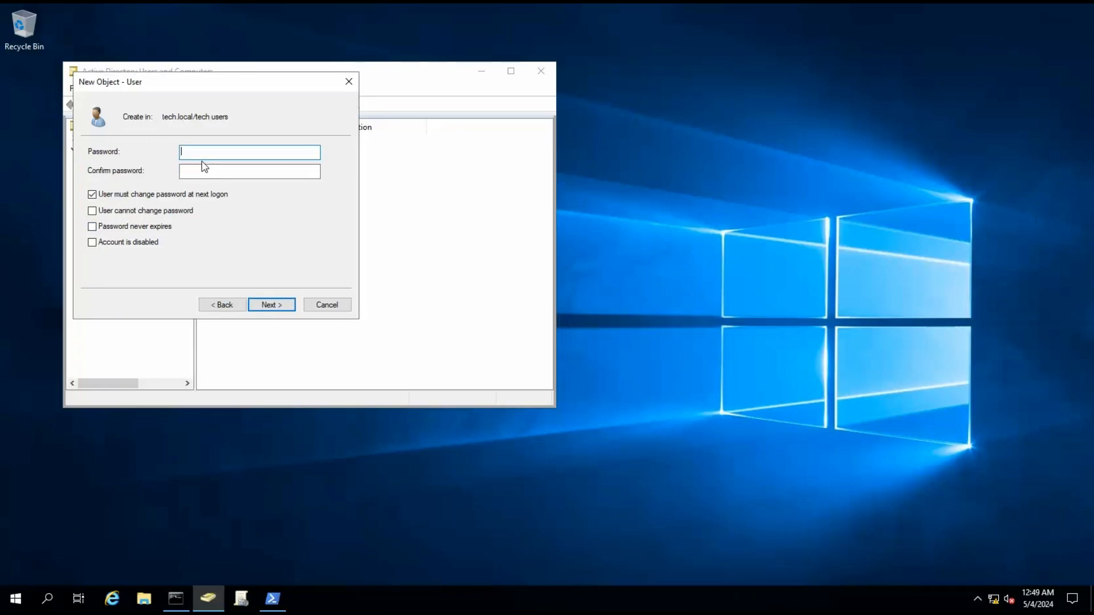
pyautogui.write('•')
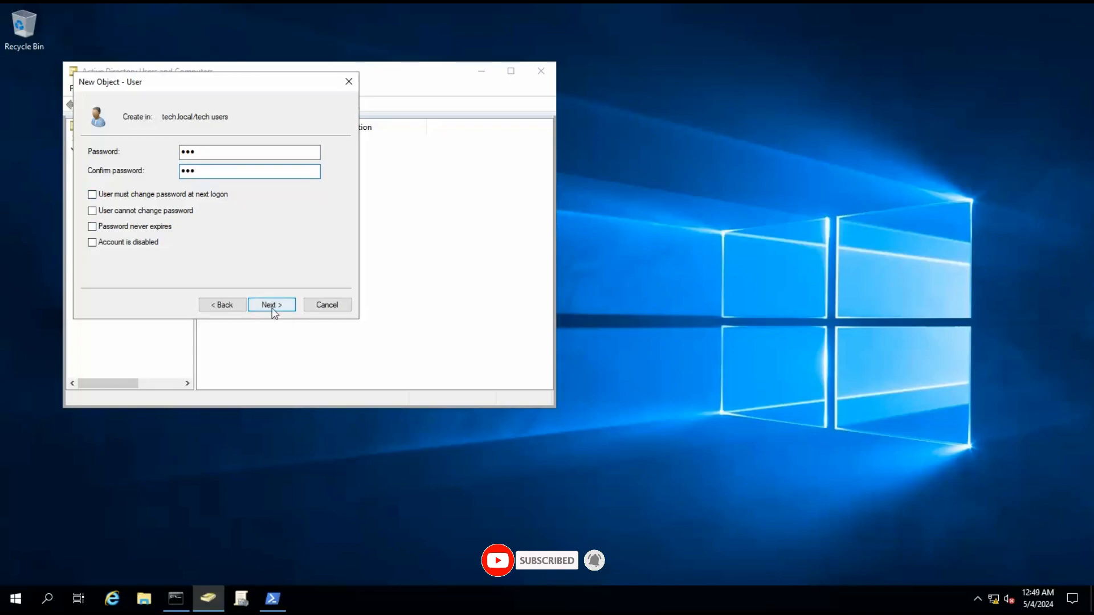
pyautogui.click(271, 305)
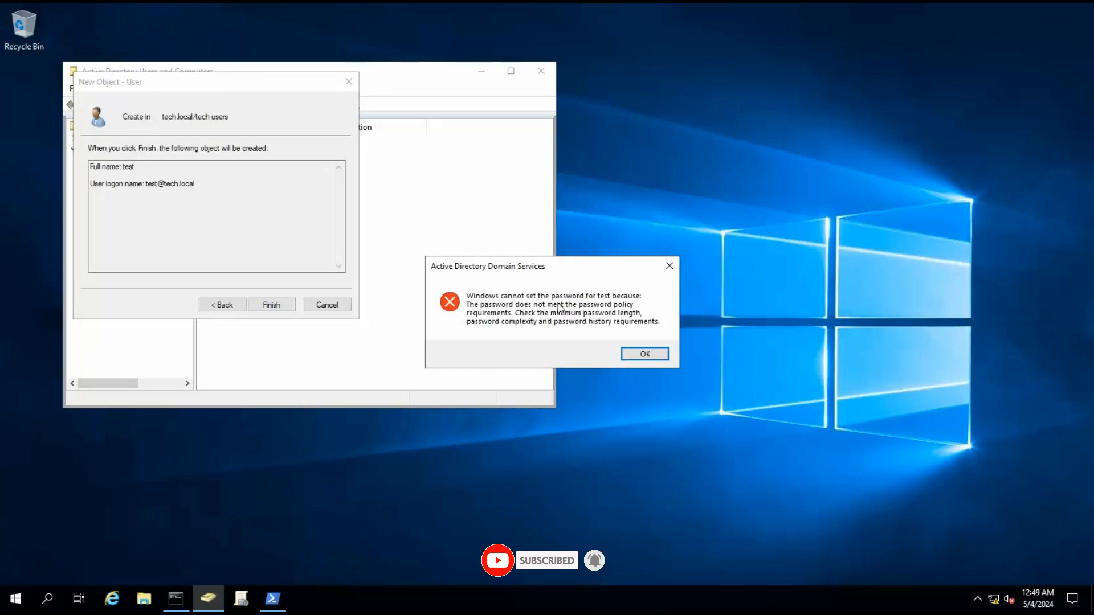
pyautogui.click(643, 354)
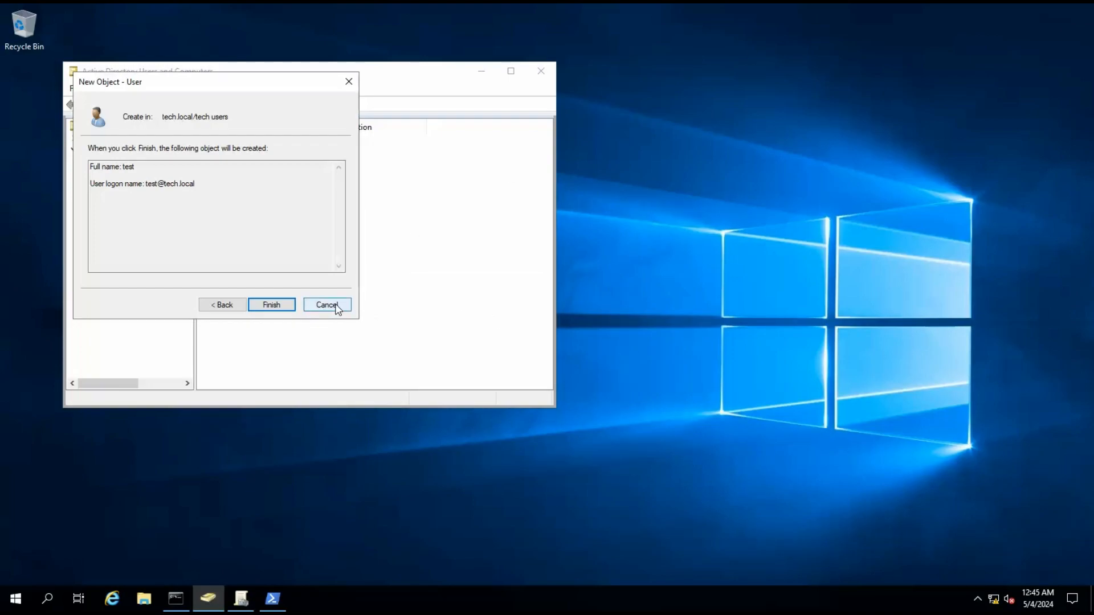
pyautogui.click(271, 305)
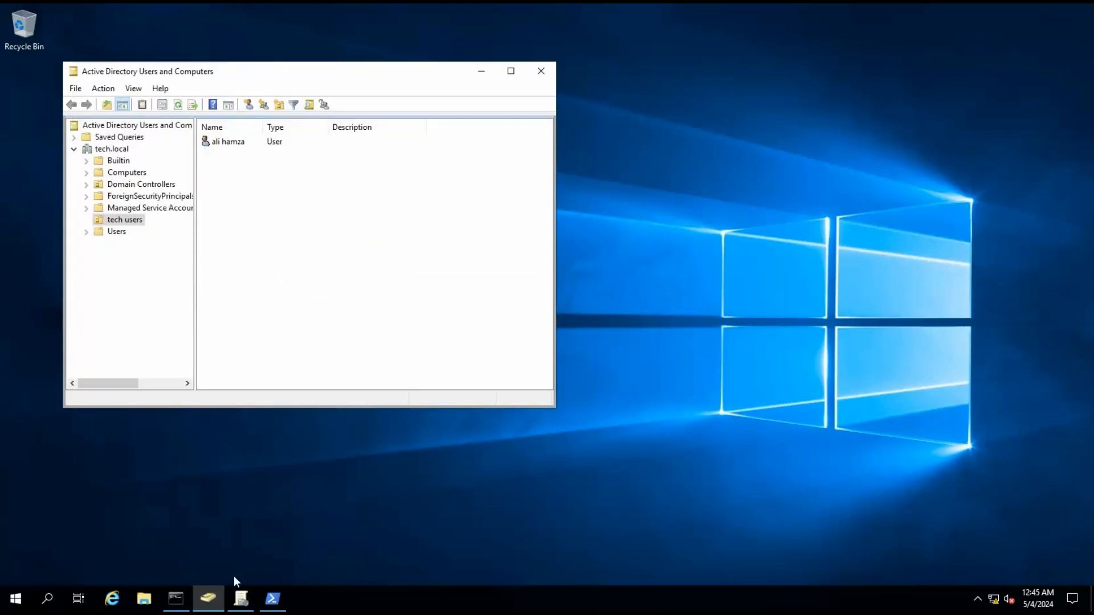
# Switch to Group Policy Management and open the Default Domain Policy for editing
pyautogui.click(241, 599)
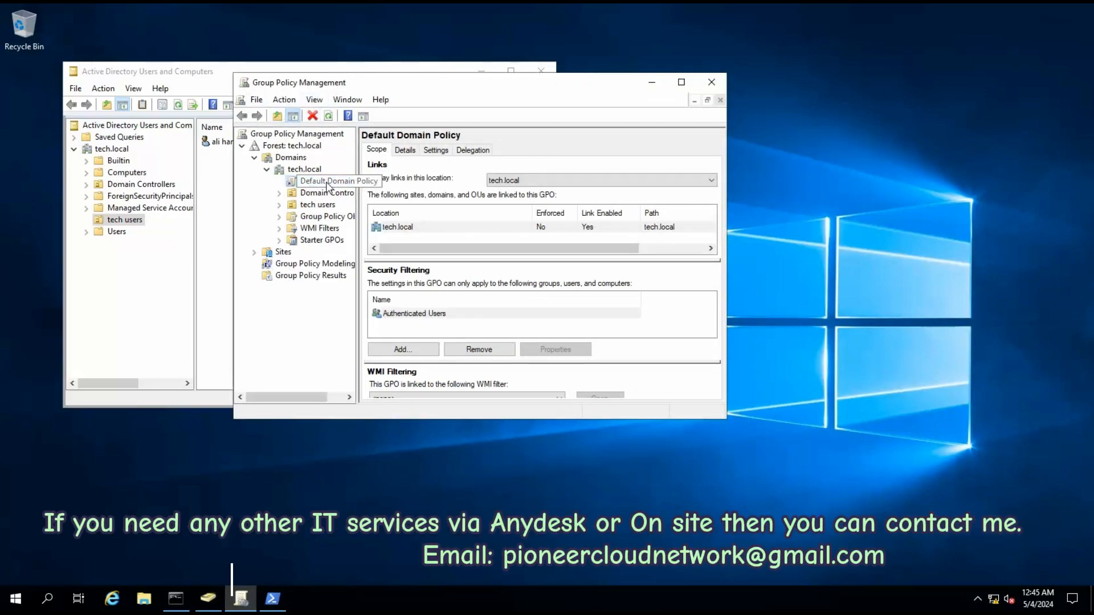
pyautogui.doubleClick(338, 181)
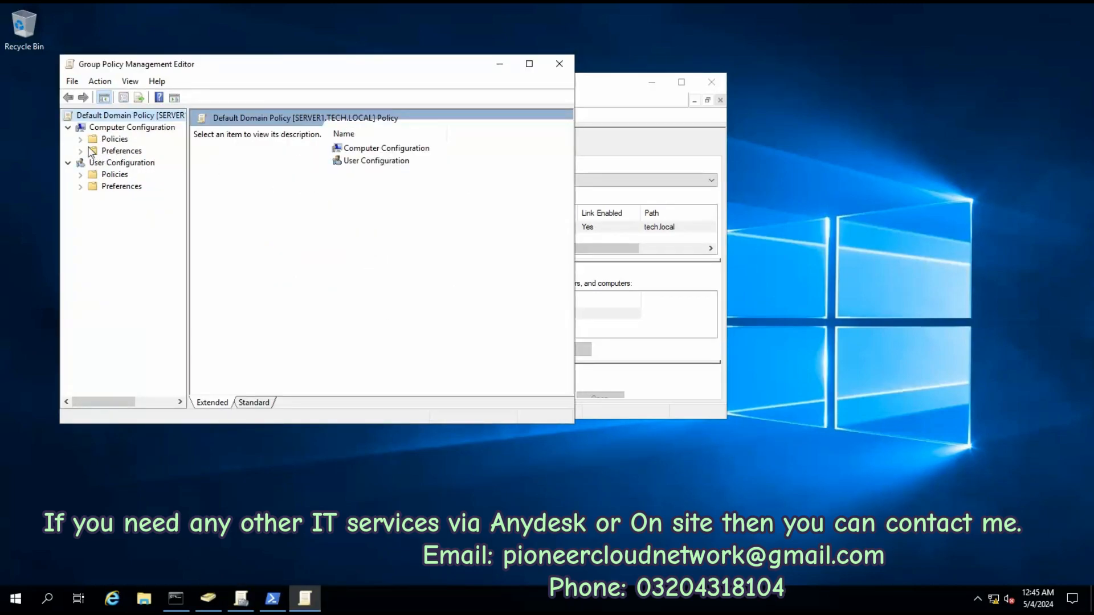
# Expand Computer Configuration policies down to the Password Policy settings
pyautogui.click(80, 138)
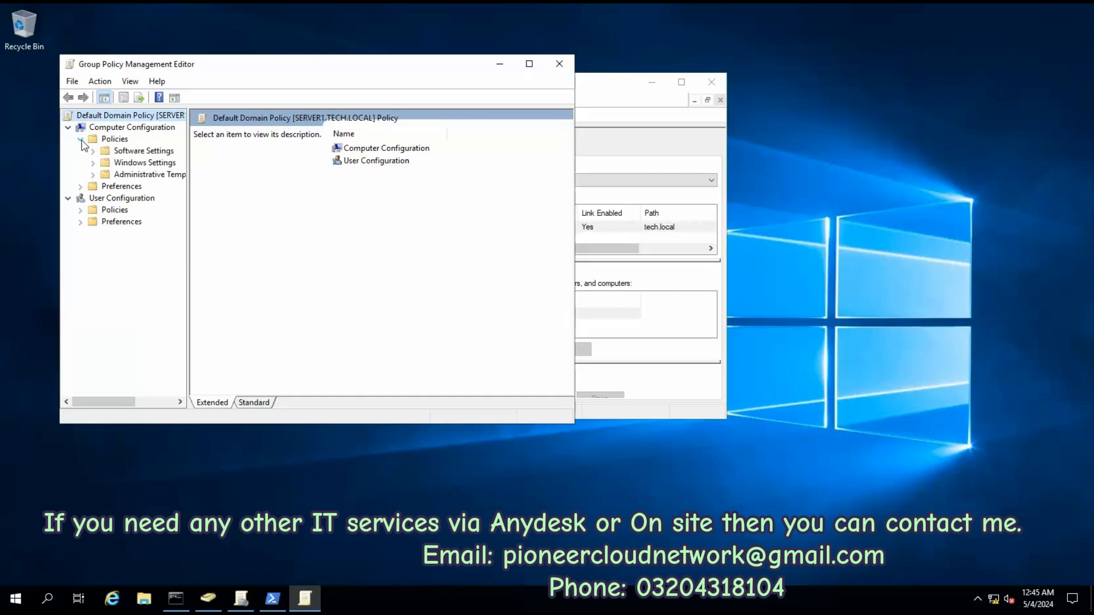
pyautogui.click(93, 162)
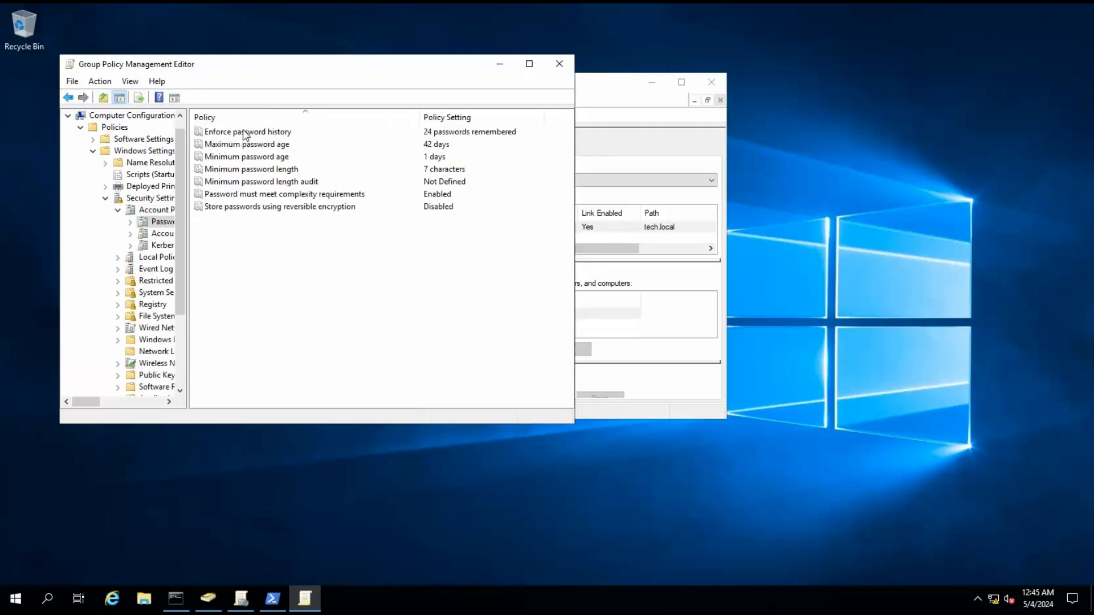
pyautogui.moveTo(297, 201)
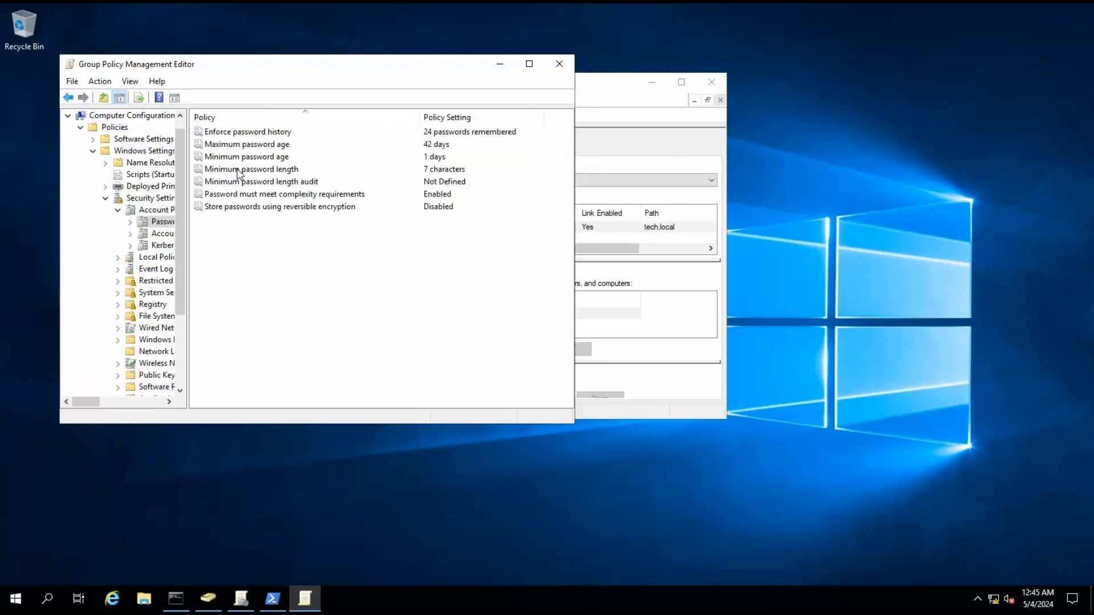
# Set the minimum password length to 3 characters
pyautogui.doubleClick(252, 168)
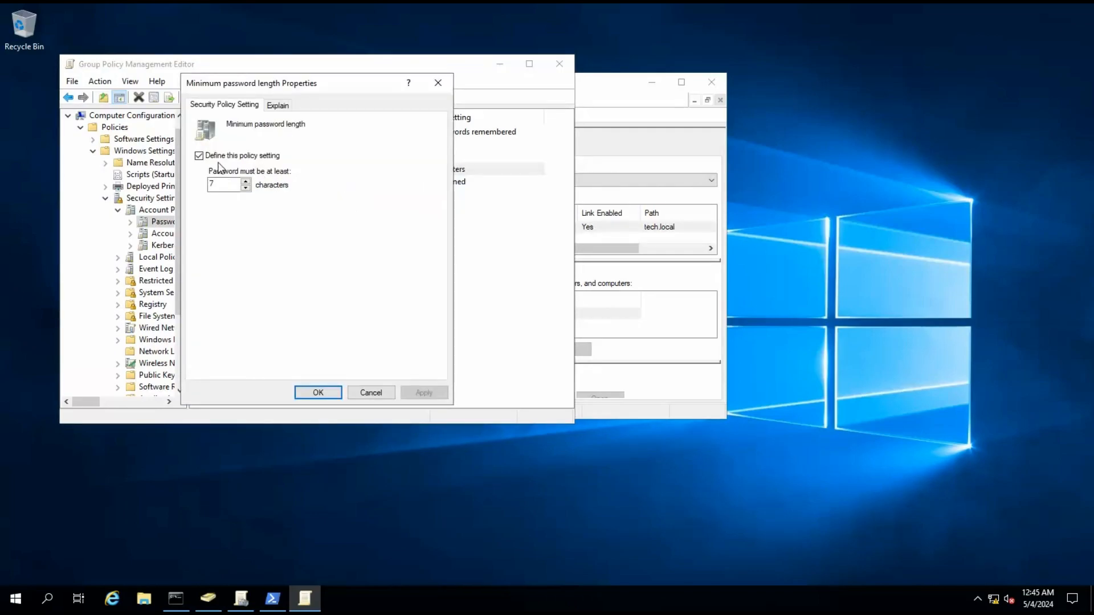
pyautogui.tripleClick(223, 184)
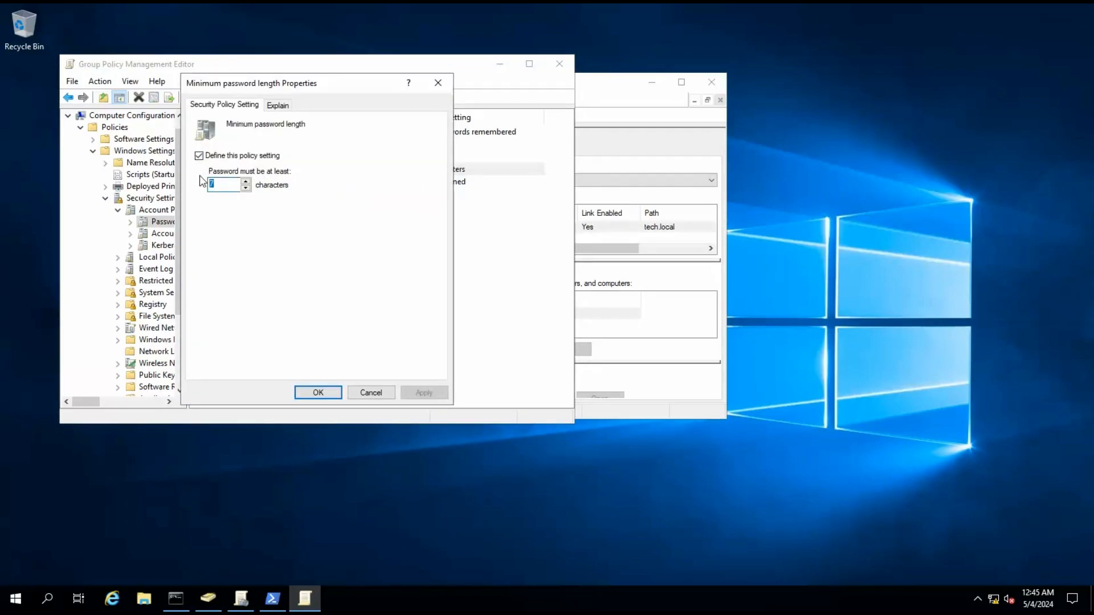
pyautogui.write('3')
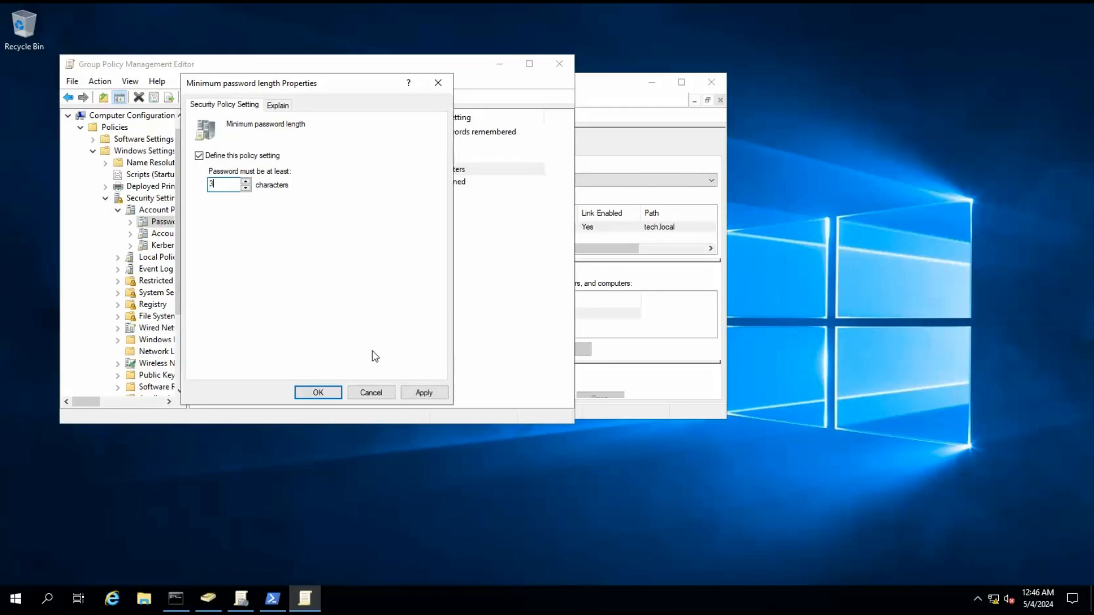
pyautogui.click(318, 392)
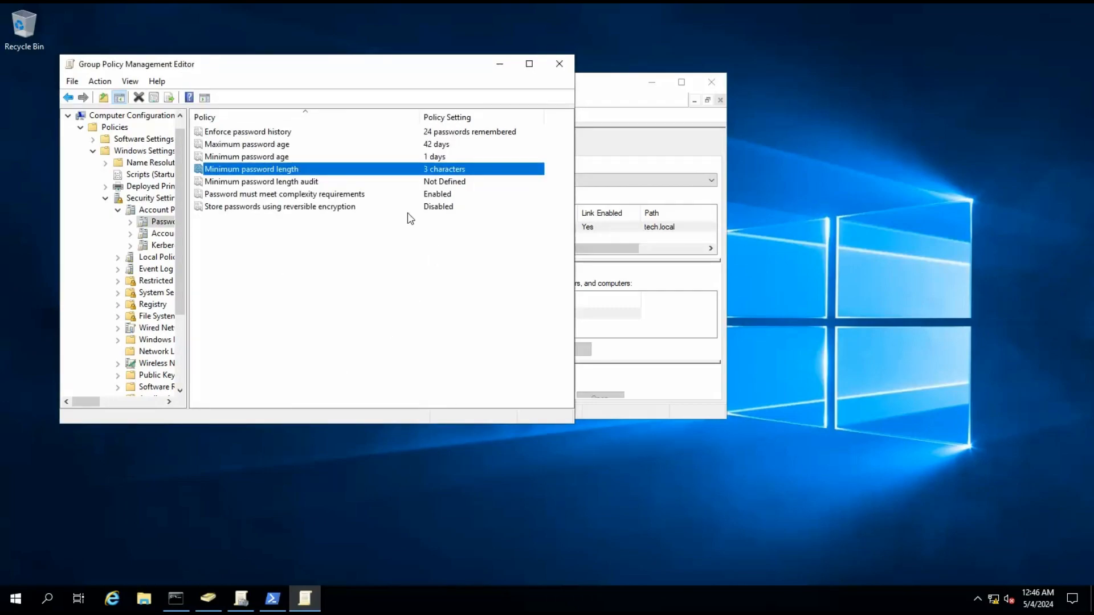
# Disable the 'Password must meet complexity requirements' setting
pyautogui.doubleClick(283, 194)
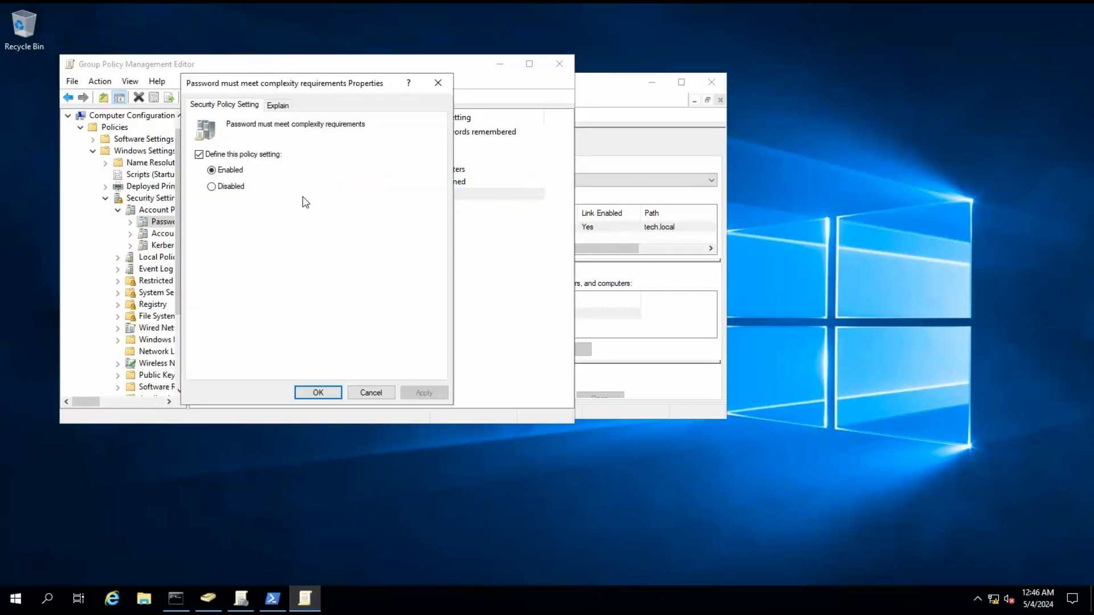
pyautogui.click(211, 186)
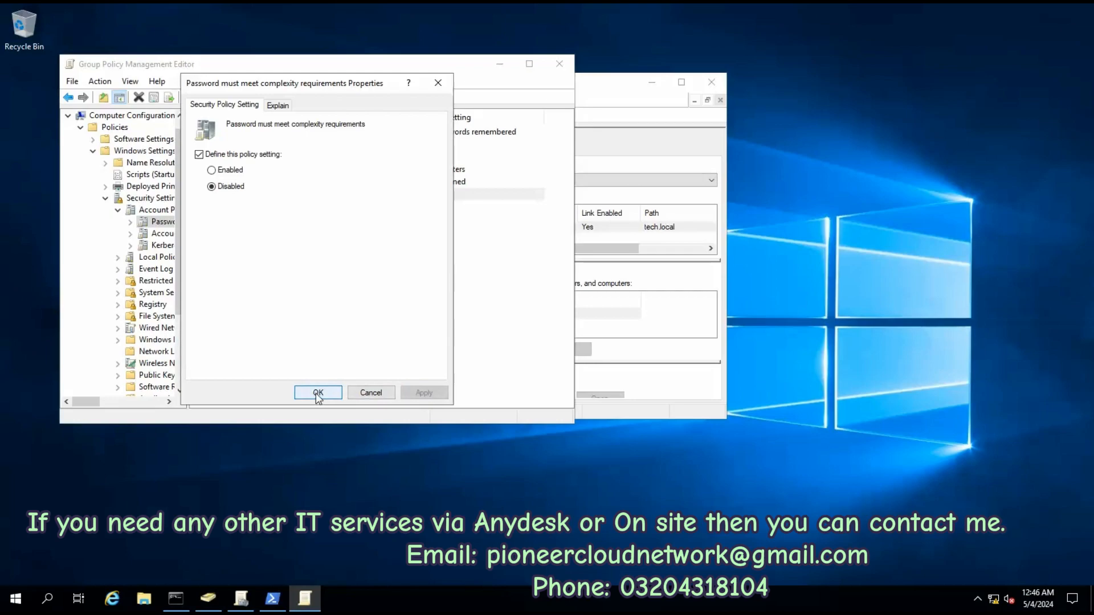
pyautogui.click(317, 392)
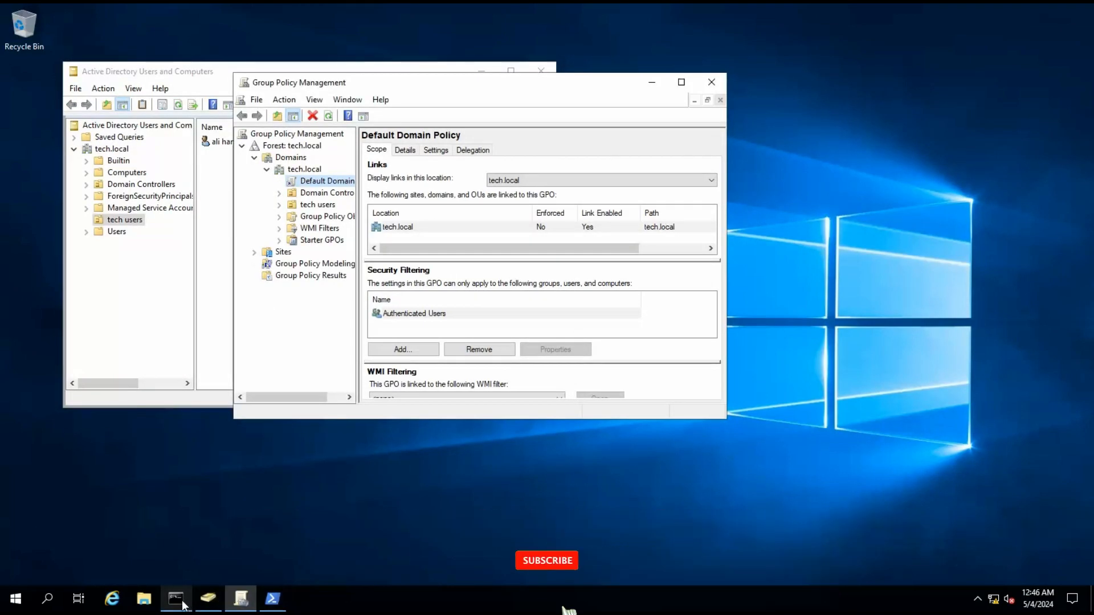
# Run gpupdate /force in Command Prompt to refresh computer and user policy
pyautogui.click(175, 599)
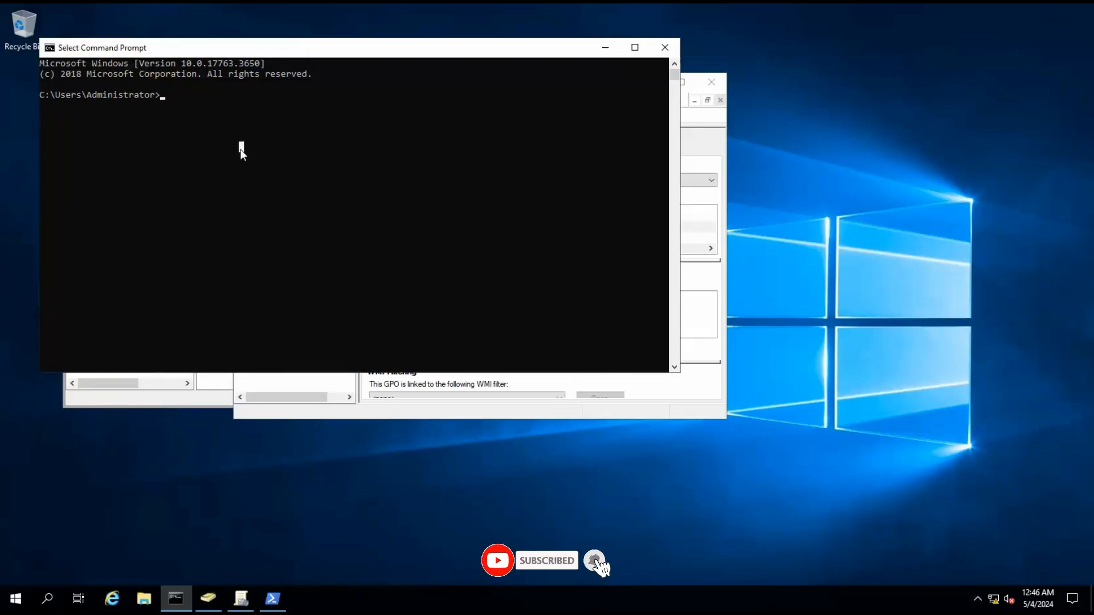
pyautogui.write('gpupdate /f')
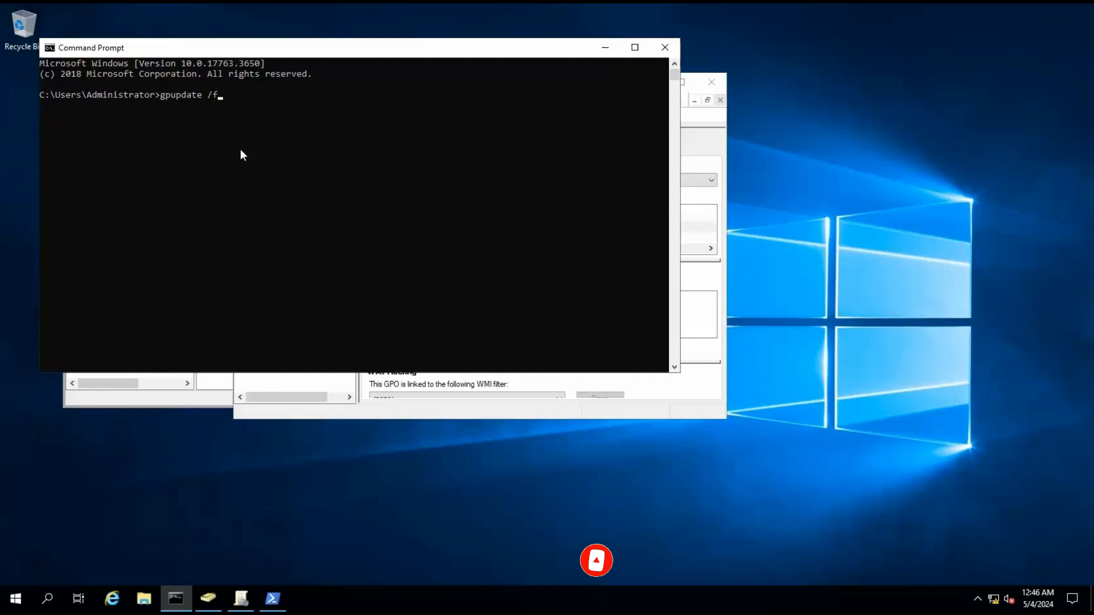
pyautogui.press('Enter')
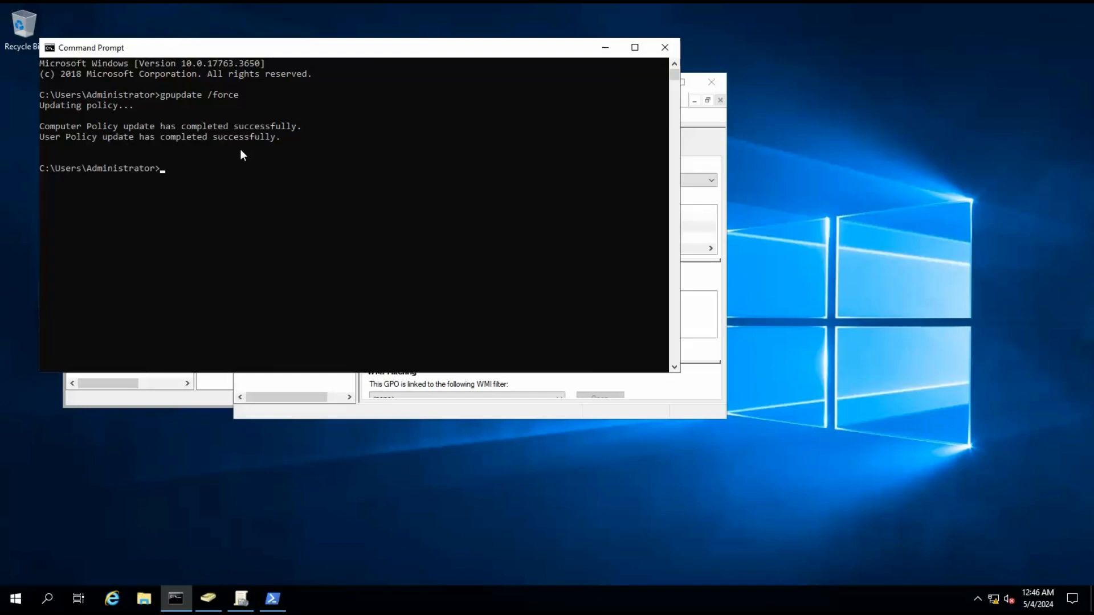
pyautogui.moveTo(602, 56)
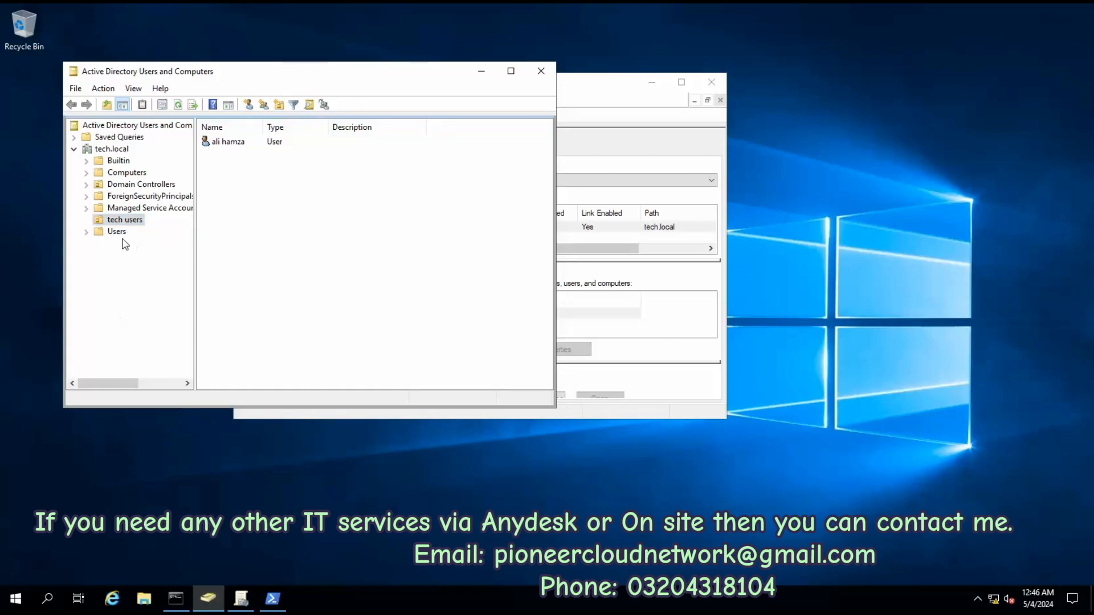
# Create user 'a' in tech users with a three-character password
pyautogui.rightClick(125, 219)
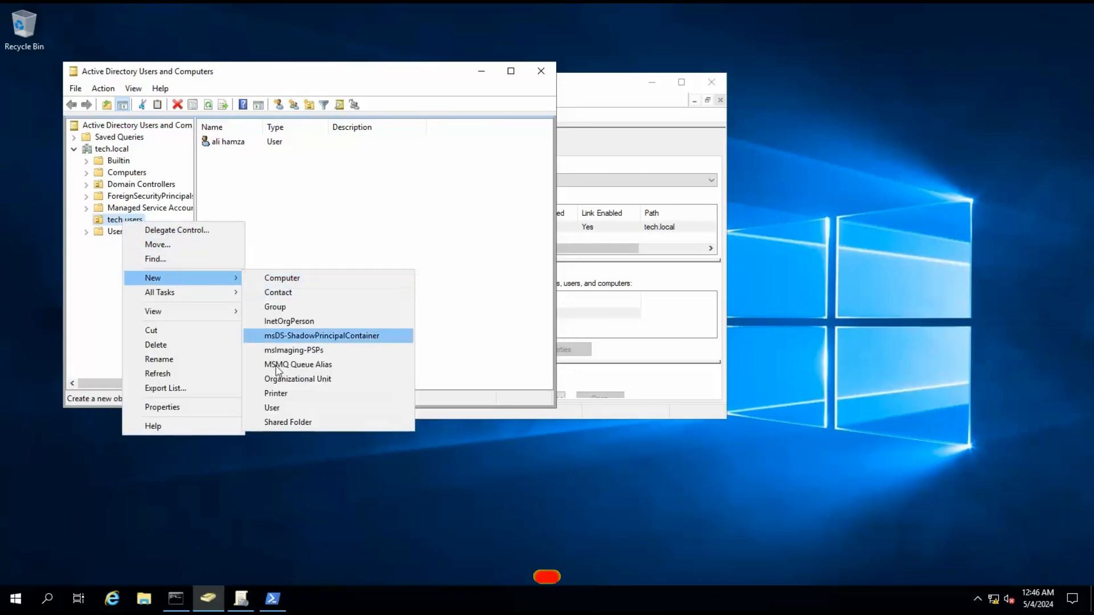
pyautogui.click(272, 407)
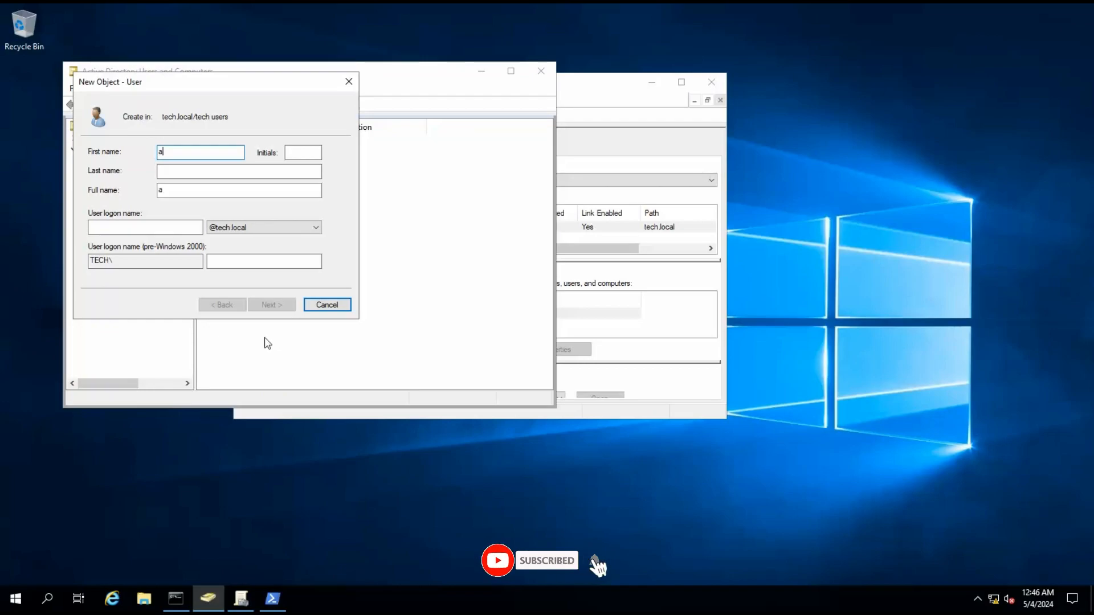
pyautogui.click(271, 304)
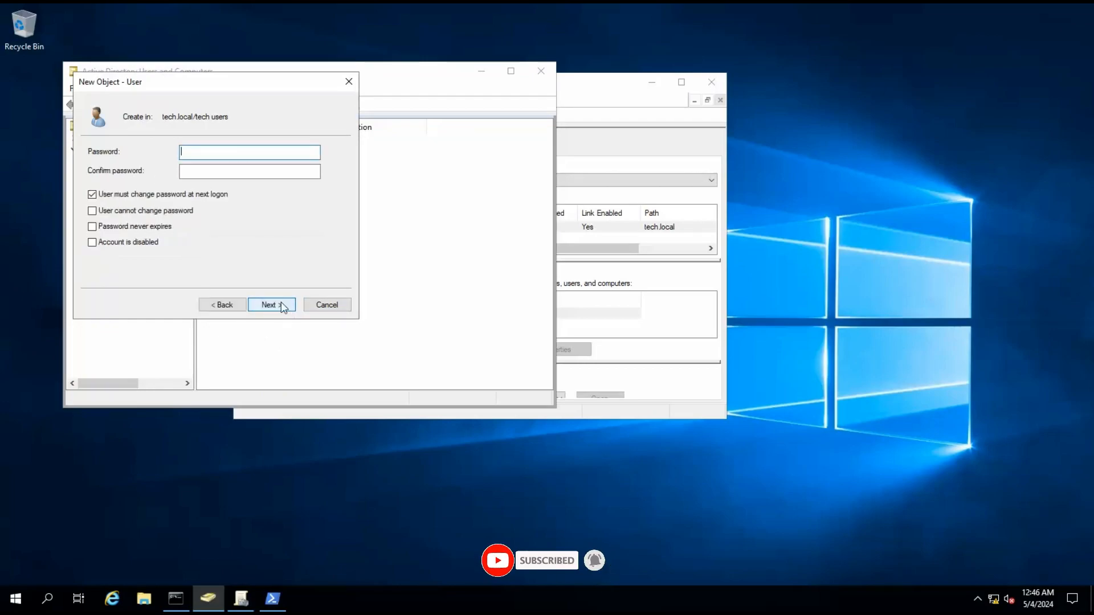
pyautogui.write('•••')
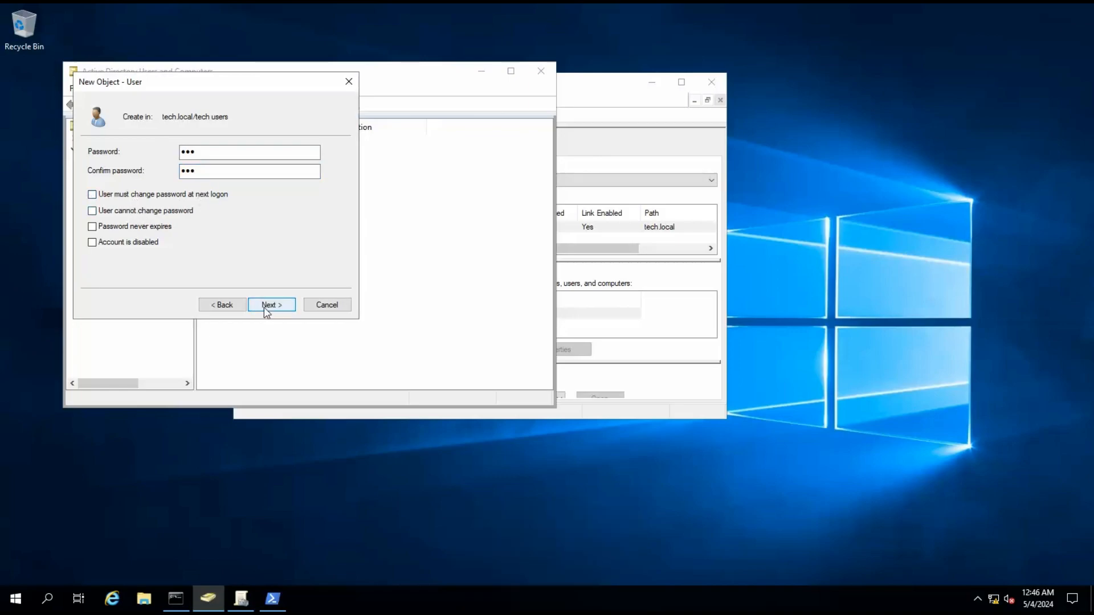
pyautogui.click(271, 304)
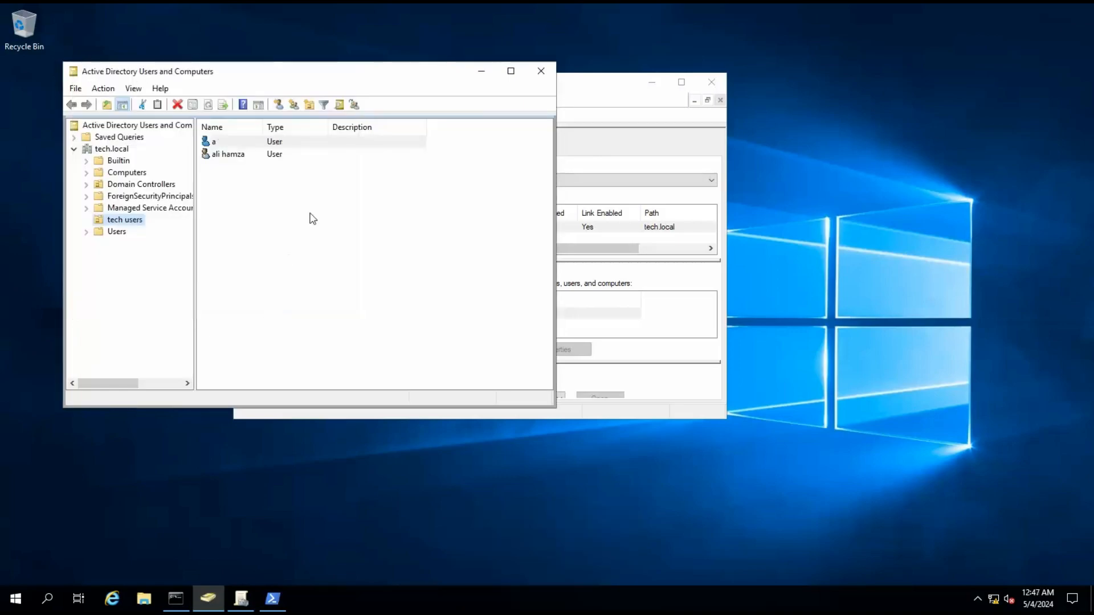